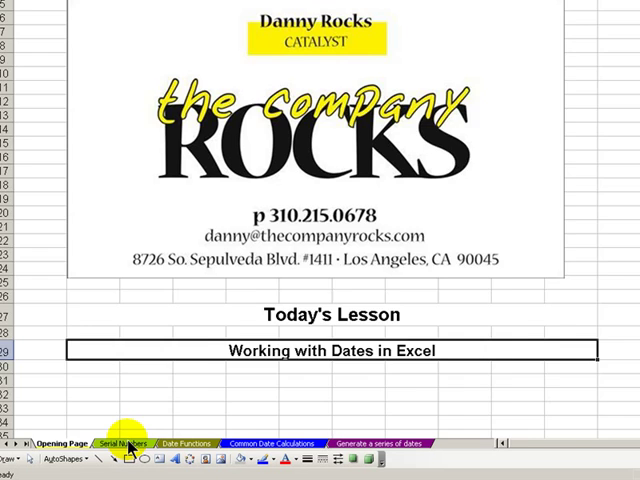
Switch to the Serial Numbers sheet
{"action": "left_click", "coordinate": [116, 443]}
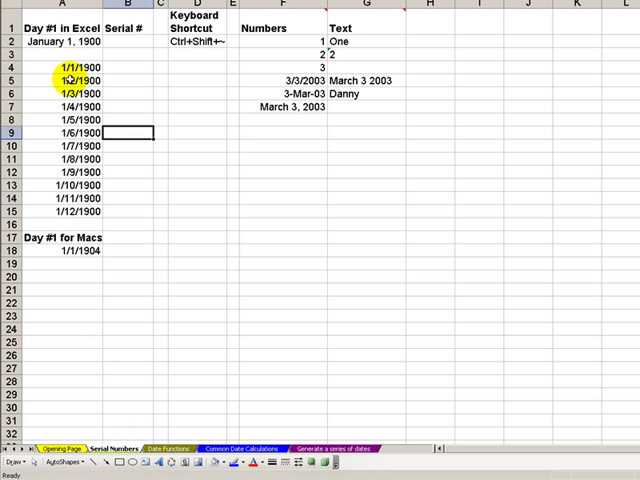
Review the 1/1/1900 dates, then enter =A4 in B4 to show serial number 1
{"action": "left_click", "coordinate": [75, 68]}
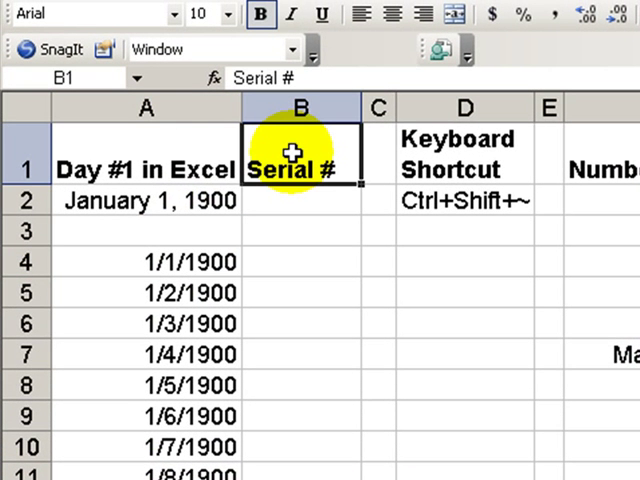
{"action": "left_click", "coordinate": [145, 200]}
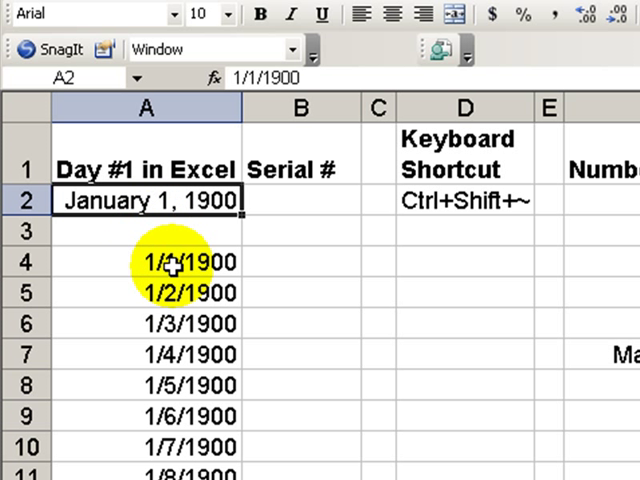
{"action": "left_click", "coordinate": [145, 263]}
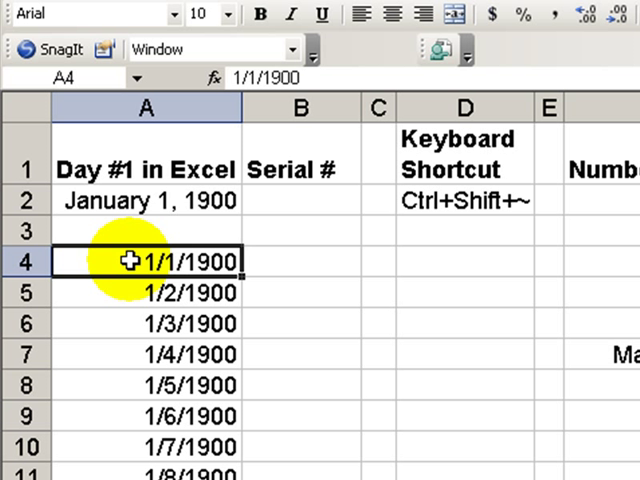
{"action": "mouse_move", "coordinate": [291, 262]}
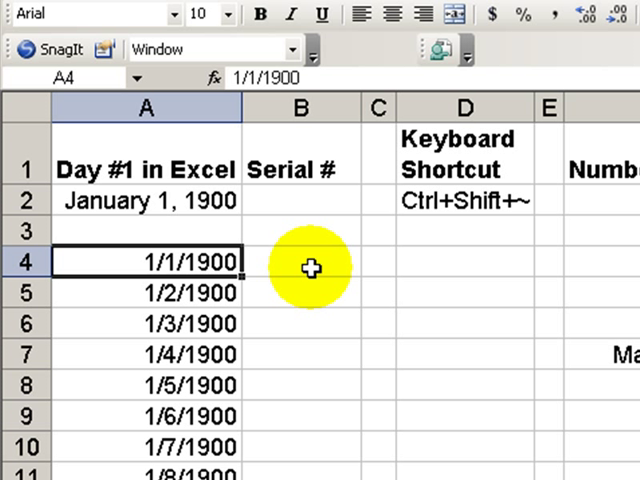
{"action": "left_click", "coordinate": [301, 263]}
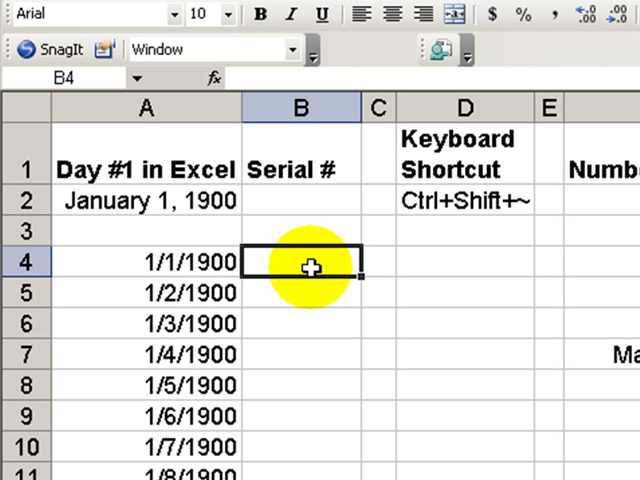
{"action": "type", "text": "="}
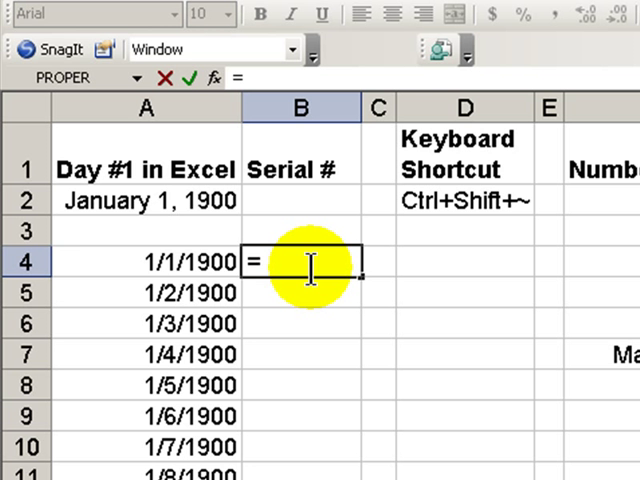
{"action": "left_click", "coordinate": [145, 262]}
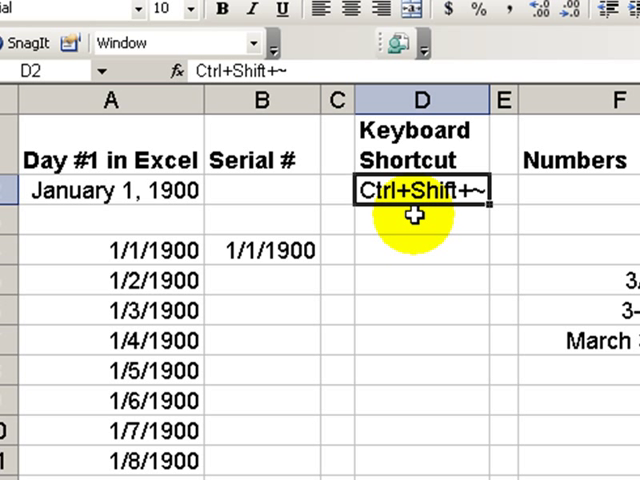
{"action": "left_click", "coordinate": [260, 250]}
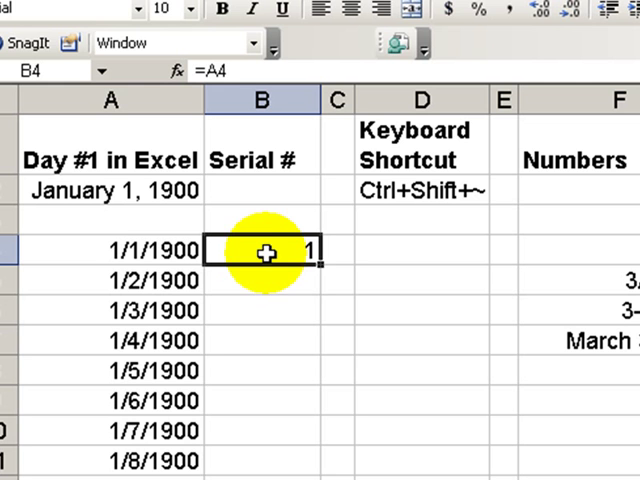
{"action": "mouse_move", "coordinate": [318, 265]}
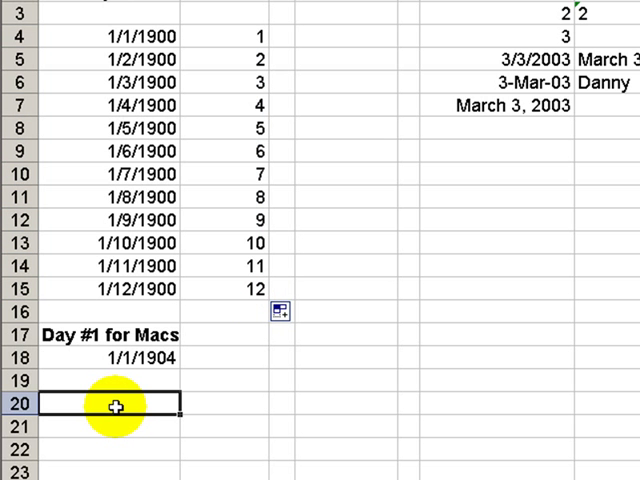
Enter 8/27/2003 below the Mac section, then review the 1/1/1904 Mac start date
{"action": "scroll", "scroll_direction": "down", "scroll_amount": 3}
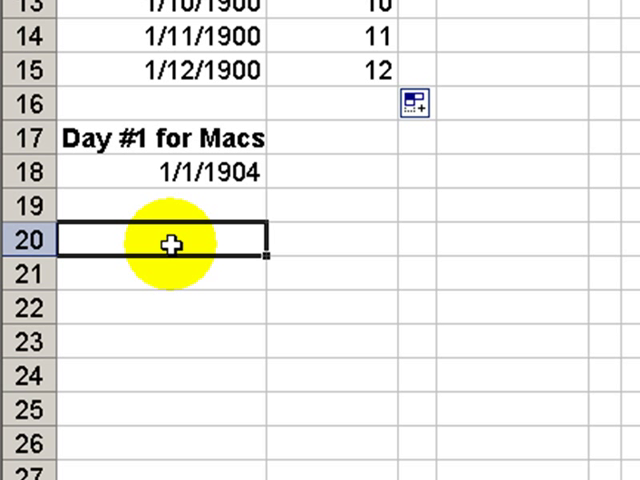
{"action": "type", "text": "8/27/2003"}
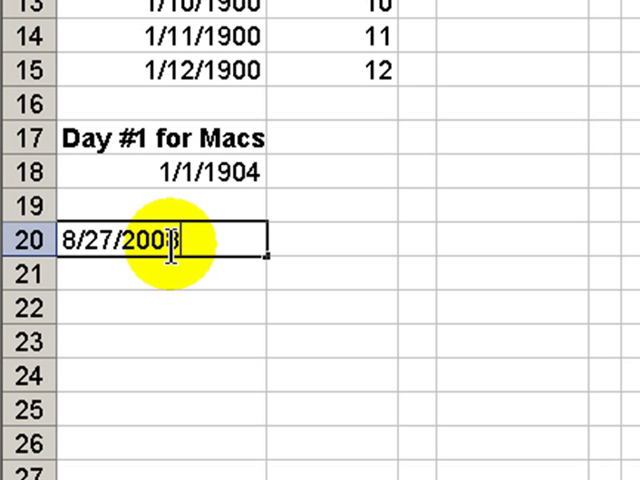
{"action": "key", "text": "Return"}
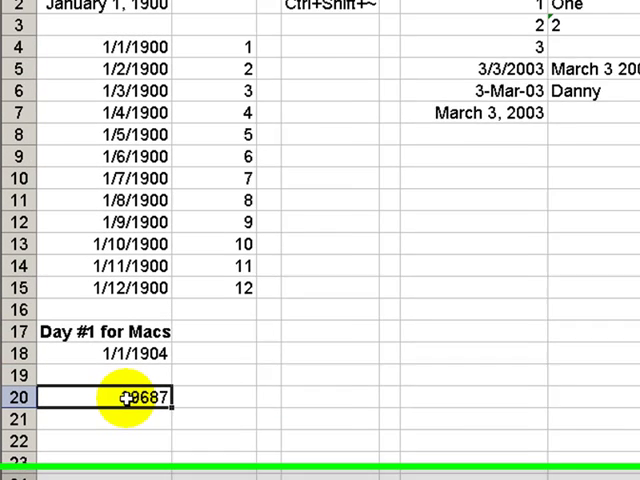
{"action": "scroll", "scroll_direction": "up", "scroll_amount": 3}
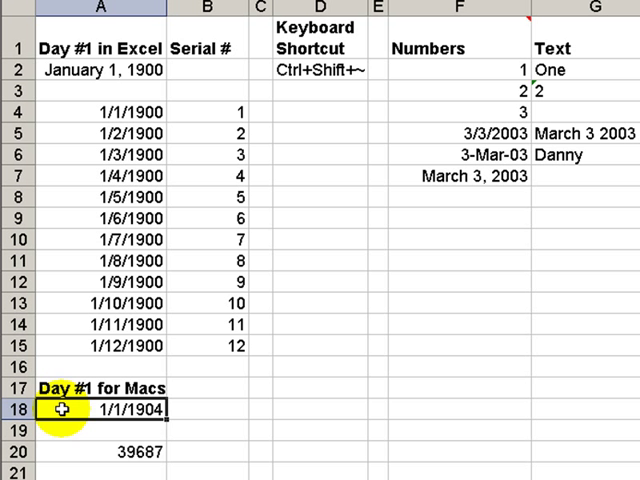
{"action": "left_click", "coordinate": [90, 71]}
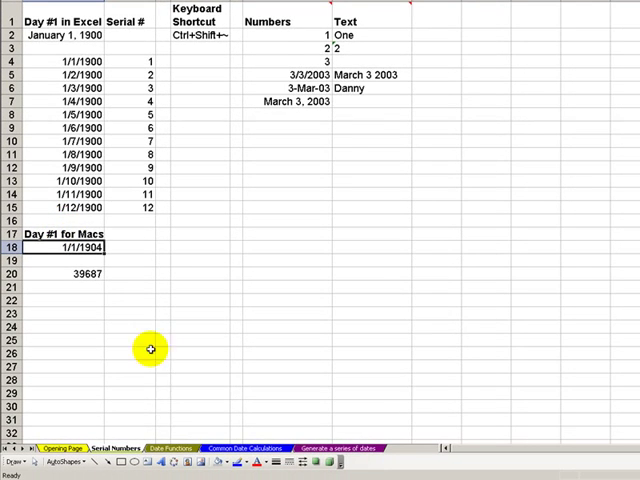
{"action": "left_click", "coordinate": [170, 447]}
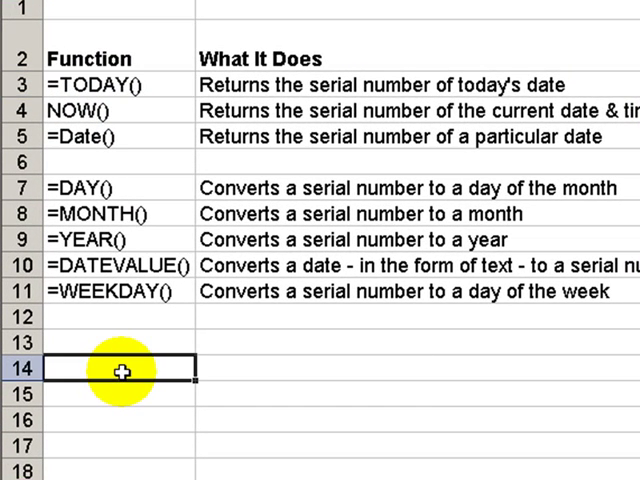
{"action": "type", "text": "="}
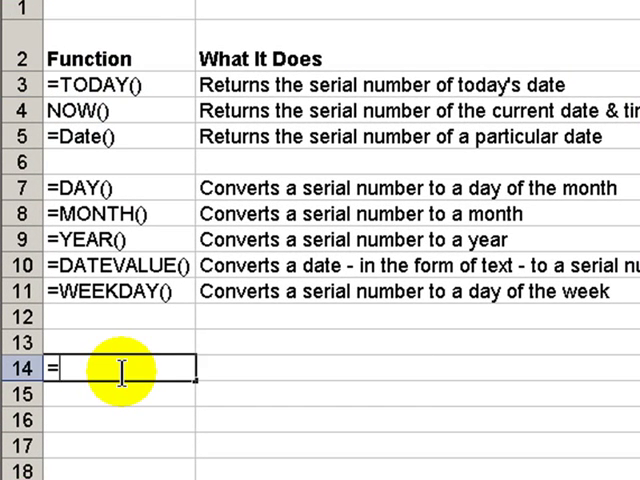
{"action": "type", "text": "TODA"}
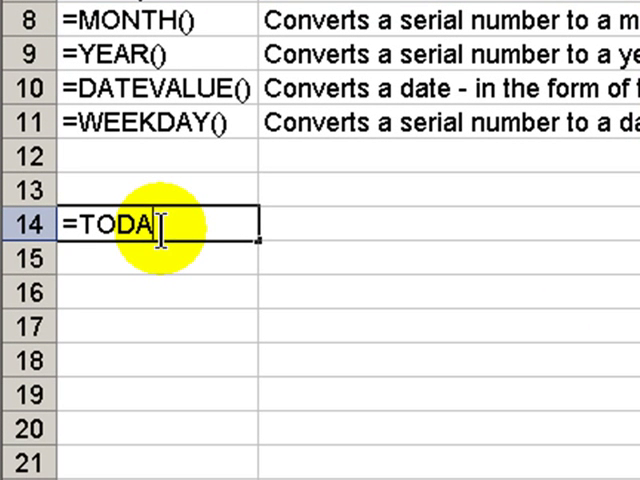
{"action": "type", "text": "Y()"}
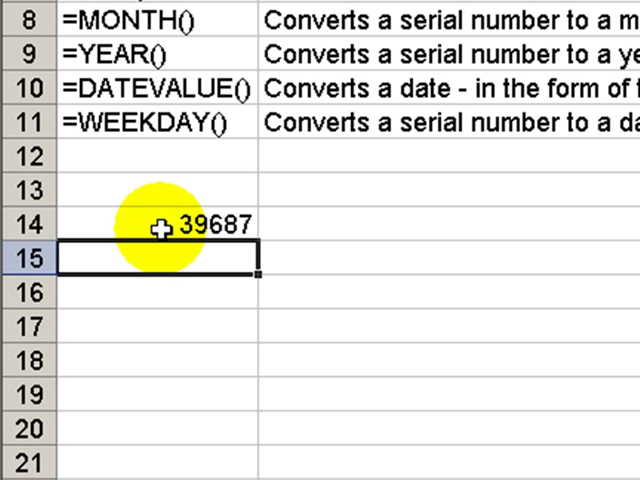
{"action": "type", "text": "=TODAY"}
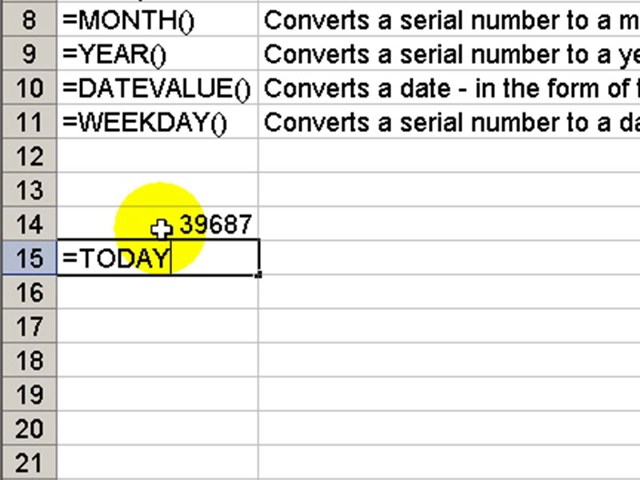
{"action": "type", "text": "()"}
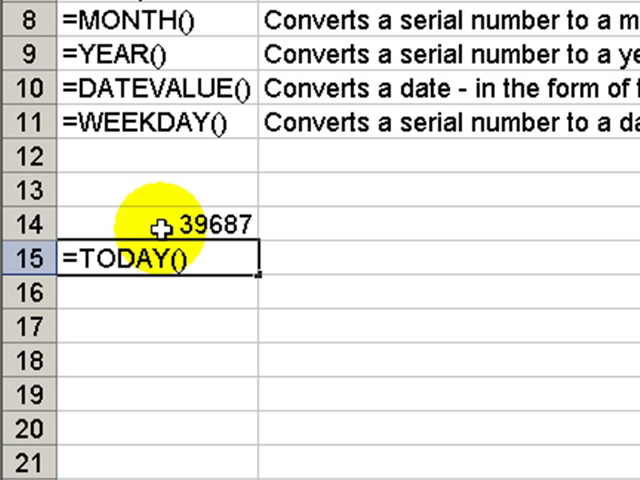
{"action": "type", "text": "+20"}
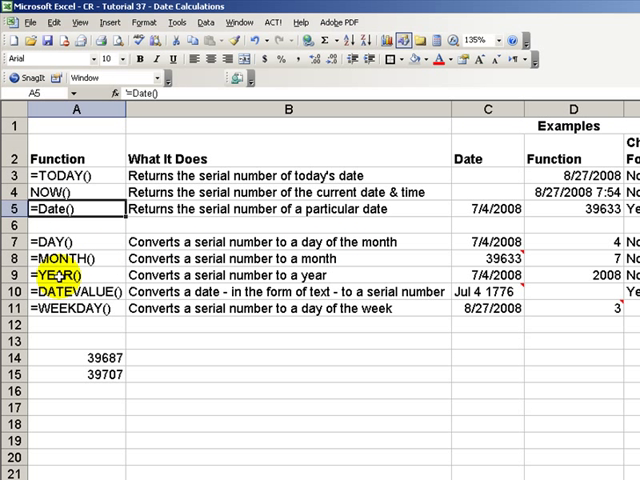
{"action": "left_click", "coordinate": [60, 271]}
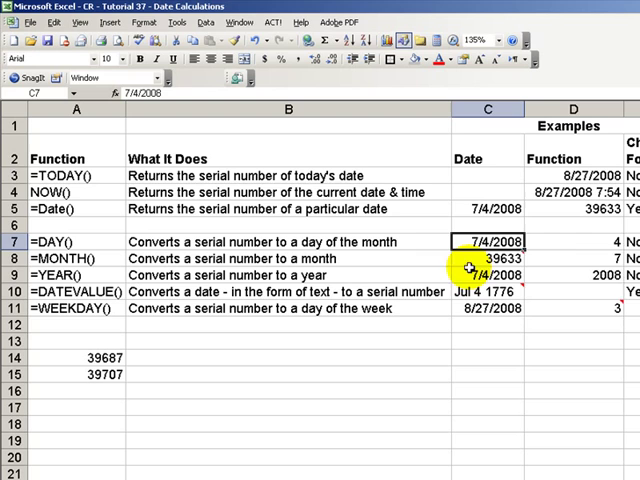
{"action": "mouse_move", "coordinate": [467, 266]}
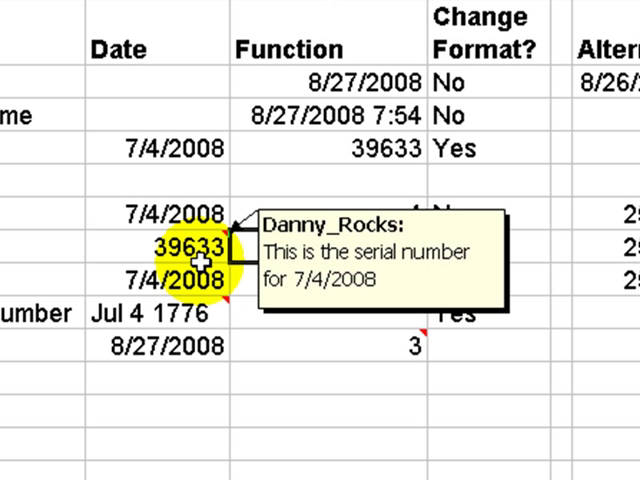
{"action": "type", "text": "=YEAR(C9)"}
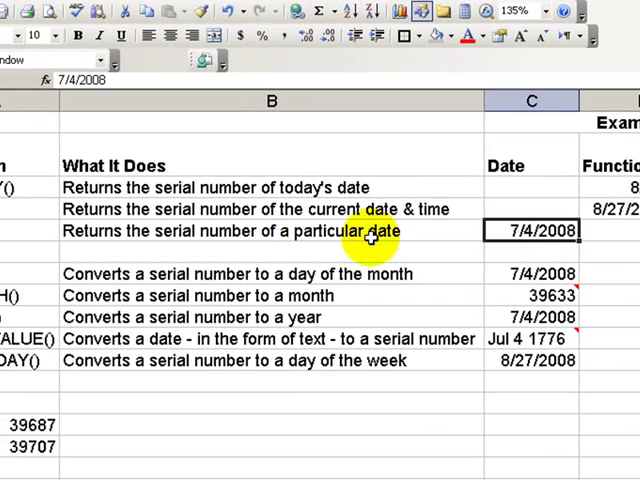
Review the DATE description and 7/4/2008 example, then start a =DATE formula in D5
{"action": "left_click", "coordinate": [270, 231]}
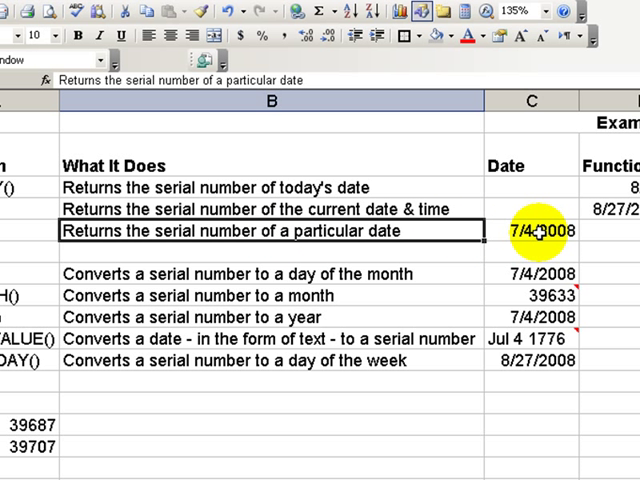
{"action": "left_click", "coordinate": [531, 230]}
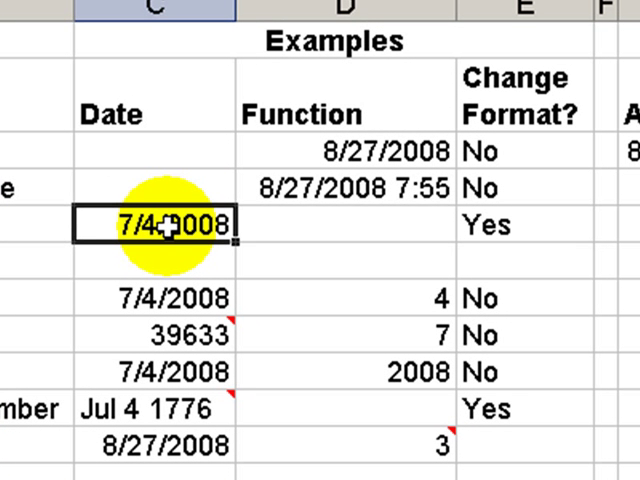
{"action": "left_click", "coordinate": [345, 225]}
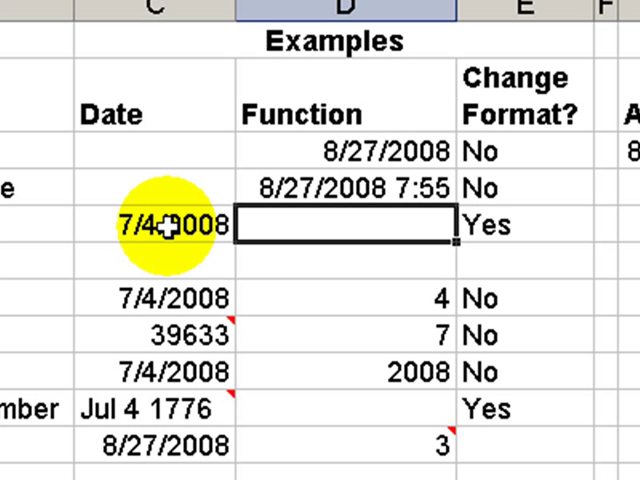
{"action": "type", "text": "=DATE("}
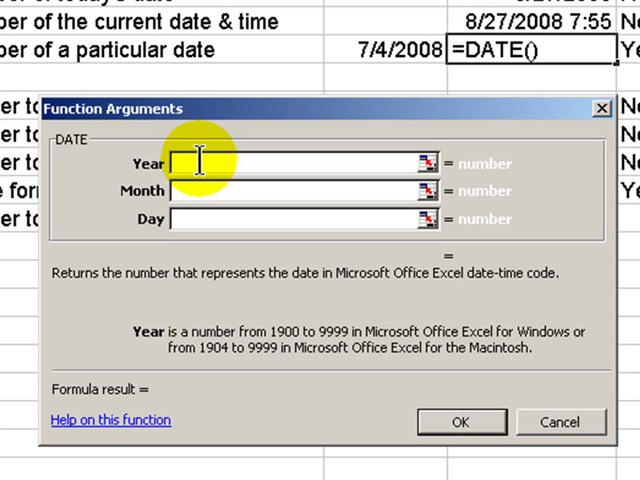
Fill the DATE arguments with YEAR(C5), MONTH(C5) and DAY(C5) and confirm, giving 39633
{"action": "type", "text": "2008,0"}
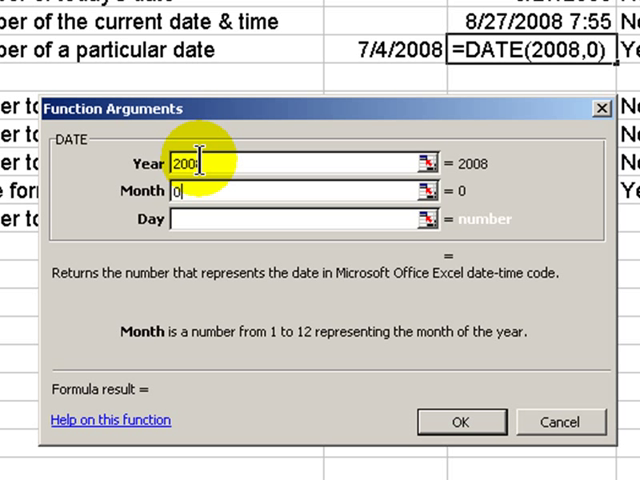
{"action": "type", "text": "8"}
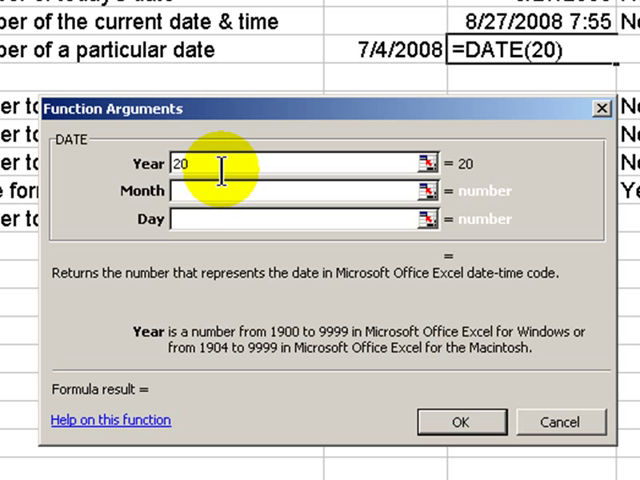
{"action": "type", "text": "Y"}
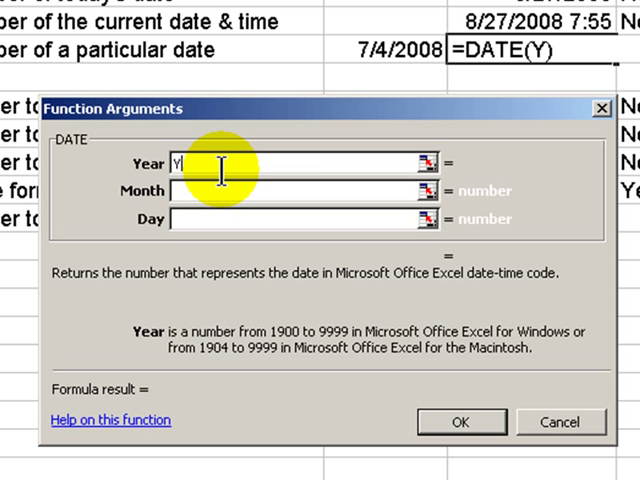
{"action": "type", "text": "EAR(C5"}
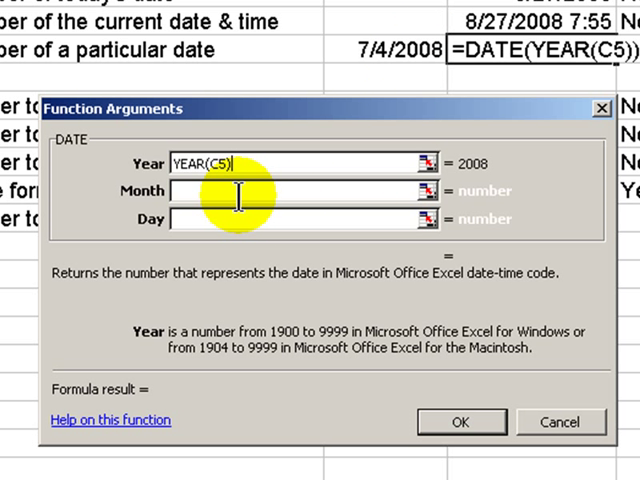
{"action": "type", "text": "MONTH(C5"}
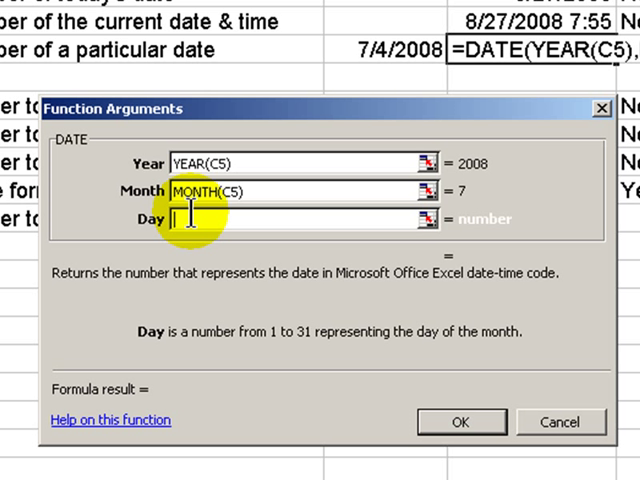
{"action": "type", "text": "DAY(C5"}
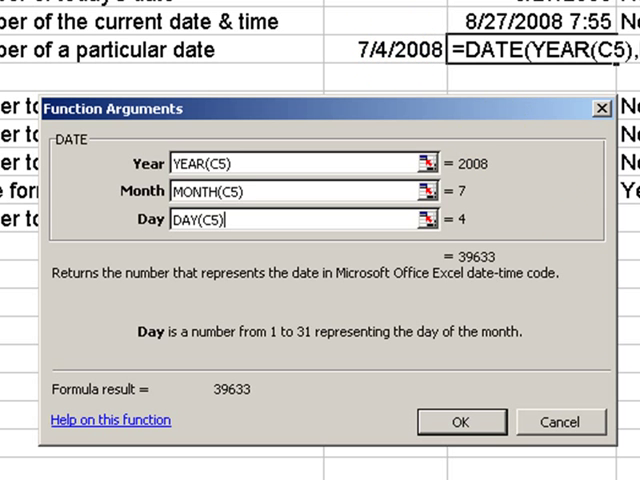
{"action": "left_click", "coordinate": [461, 421]}
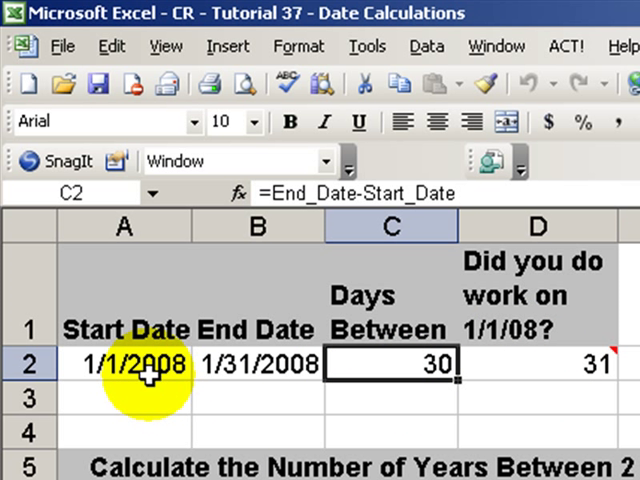
Show D2's =End_Date-Start_Date+1 formula, the inclusive 31-day count
{"action": "left_click", "coordinate": [124, 363]}
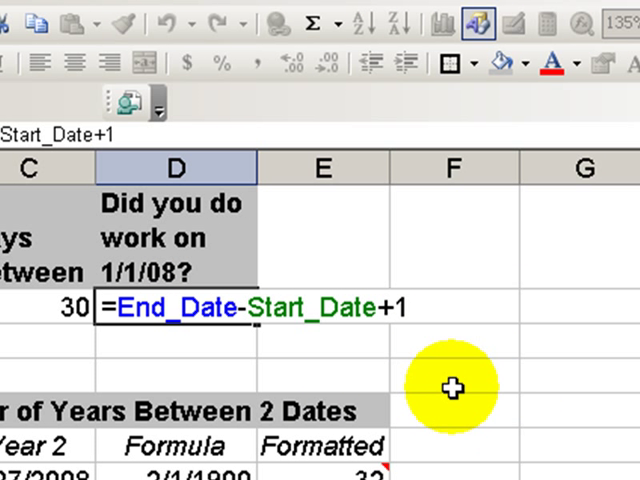
{"action": "mouse_move", "coordinate": [592, 431]}
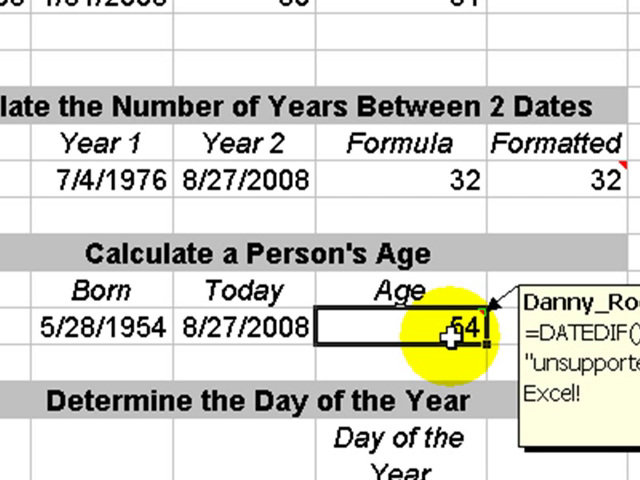
{"action": "scroll", "scroll_direction": "down", "scroll_amount": 3}
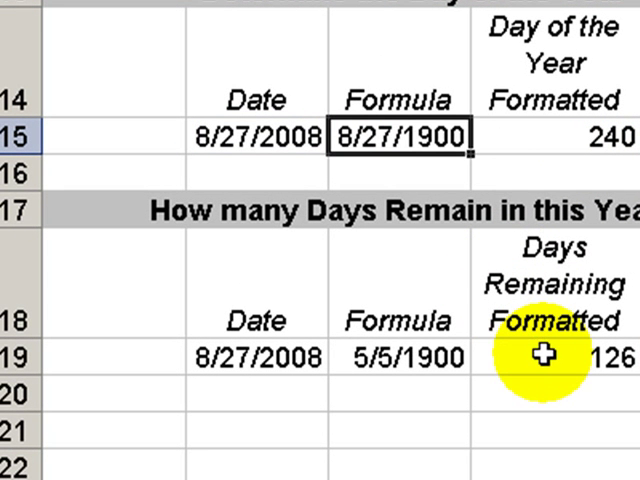
{"action": "left_click", "coordinate": [398, 355]}
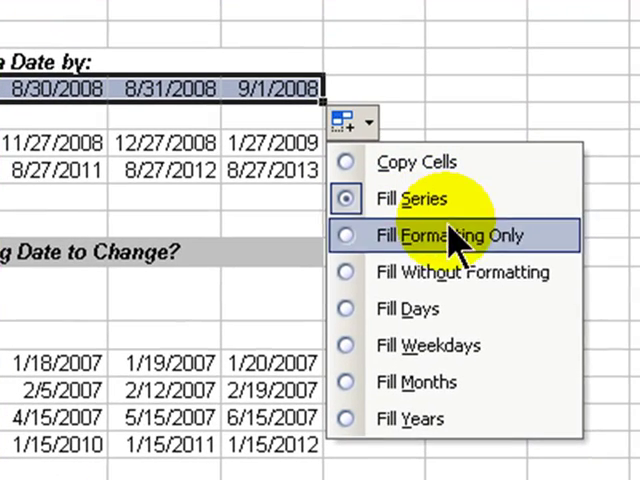
{"action": "mouse_move", "coordinate": [455, 418]}
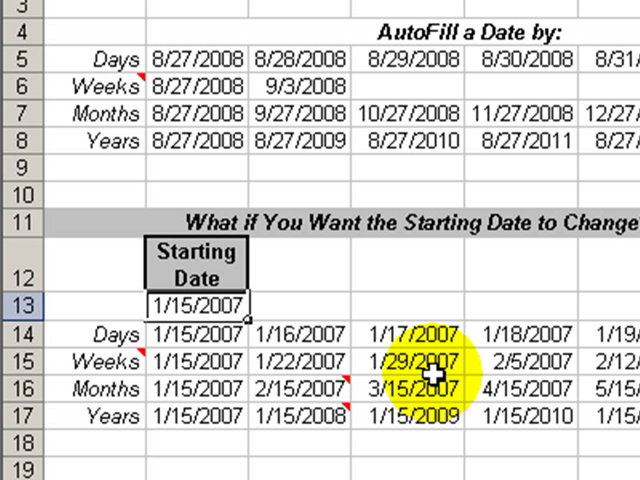
Type the new Starting Date 1/31/07 over 1/15/2007 in row 13
{"action": "type", "text": "1"}
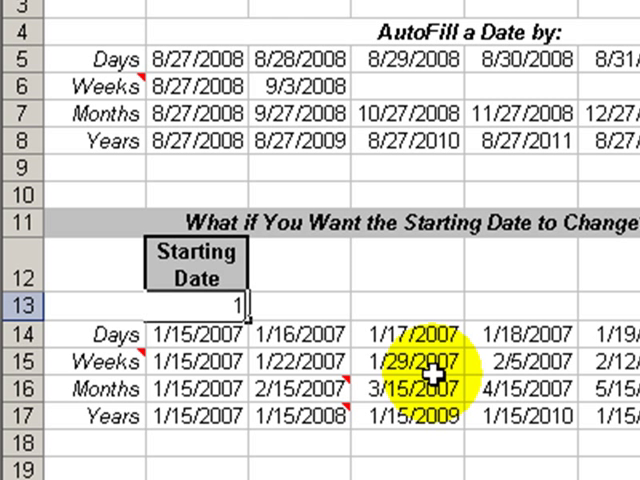
{"action": "type", "text": "1/31/0"}
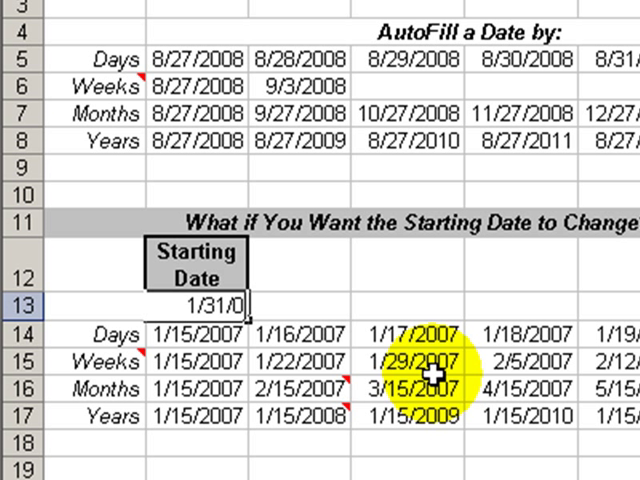